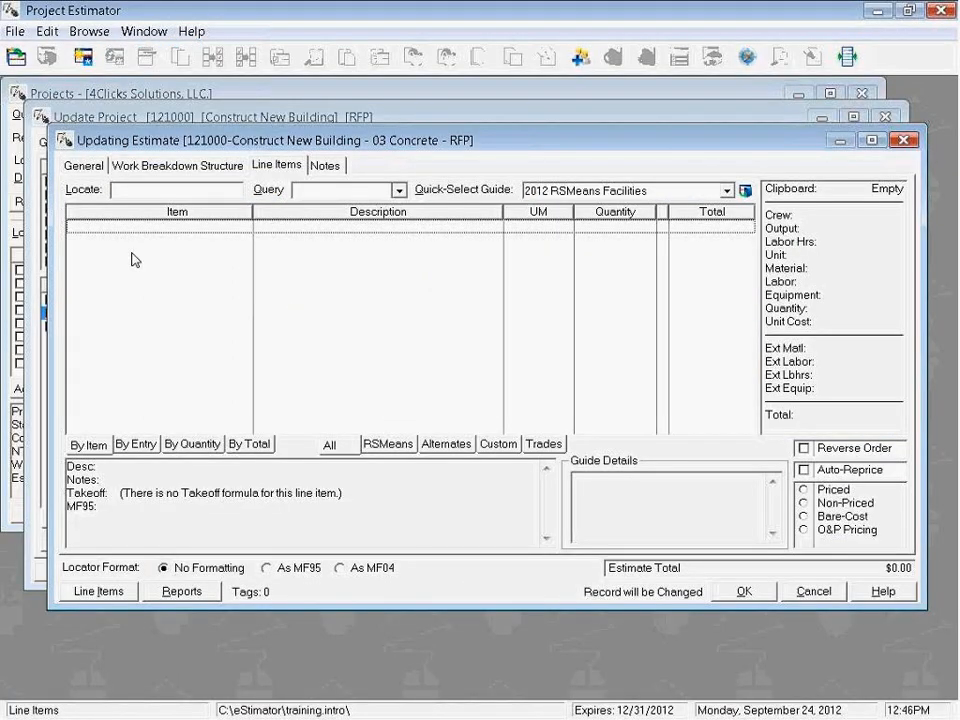
{"action": "mouse_move", "coordinate": [125, 160]}
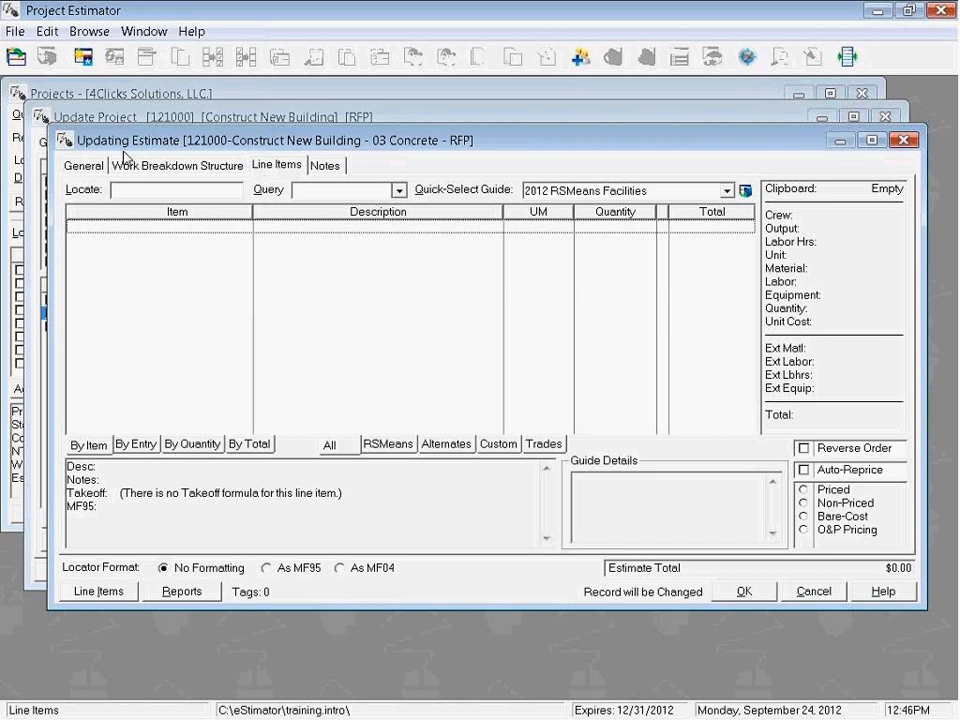
{"action": "mouse_move", "coordinate": [326, 260]}
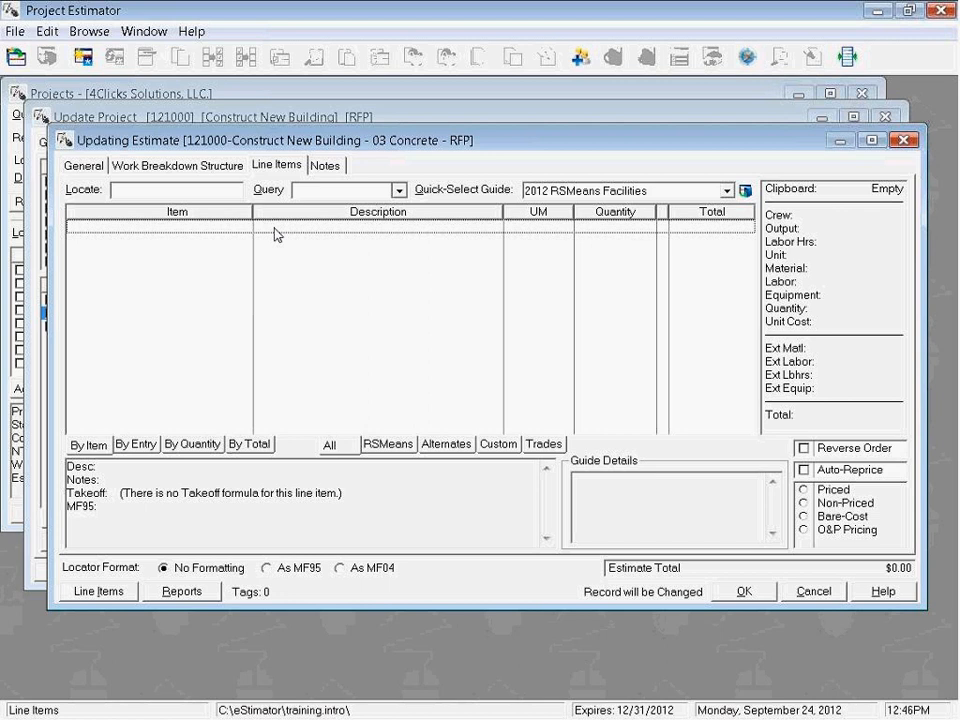
Step: Open the default guide '2012 RSMeans Facilities' from the Line Items context menu
{"action": "right_click", "coordinate": [278, 234]}
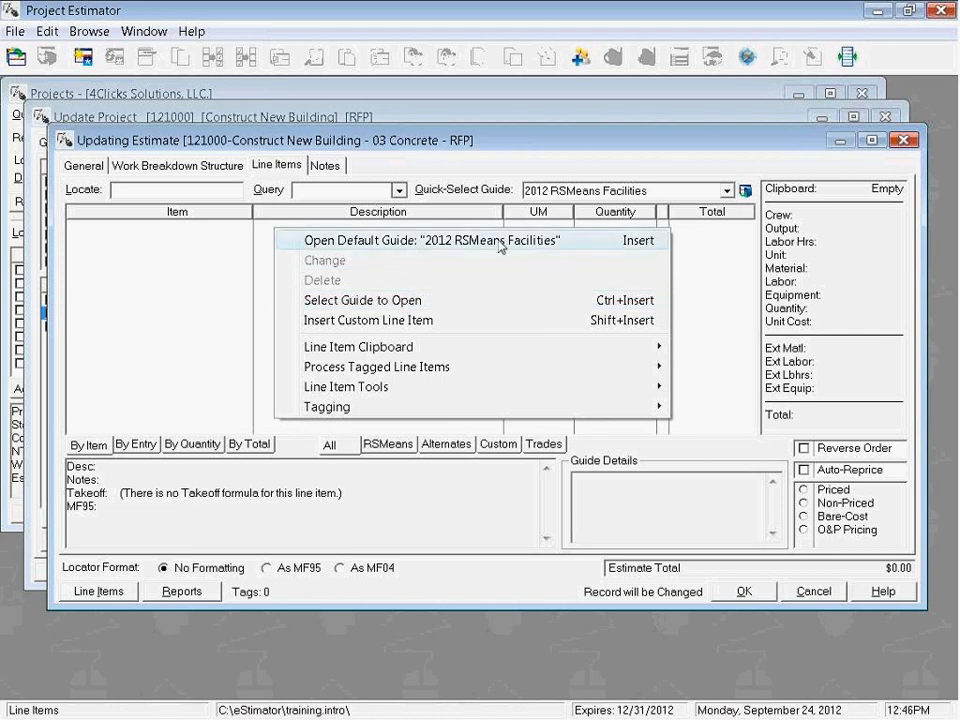
{"action": "left_click", "coordinate": [430, 240]}
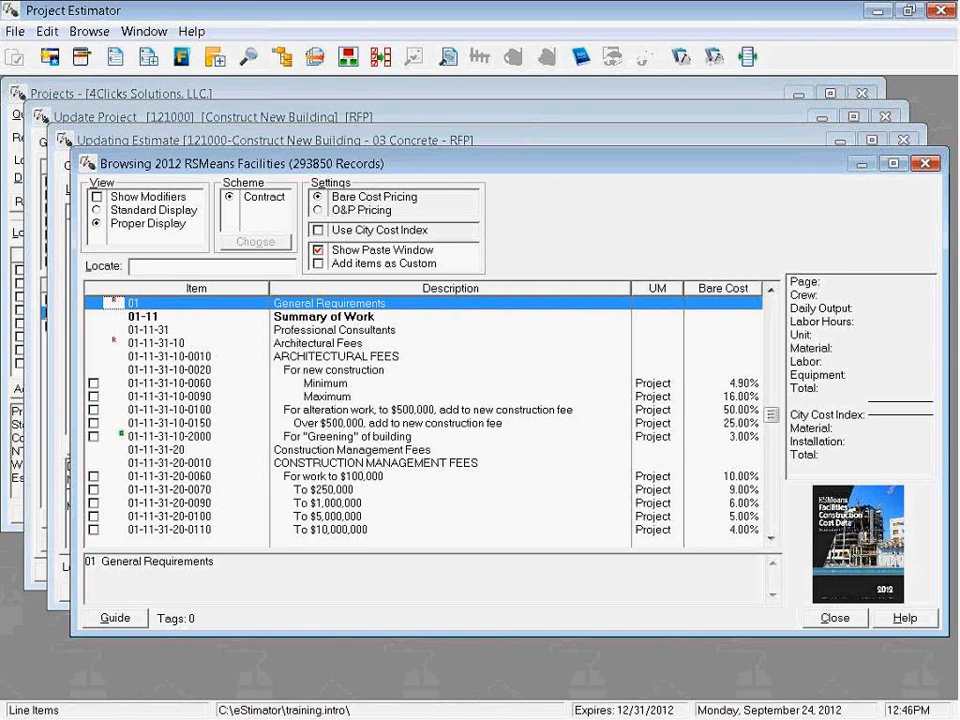
{"action": "type", "text": "0"}
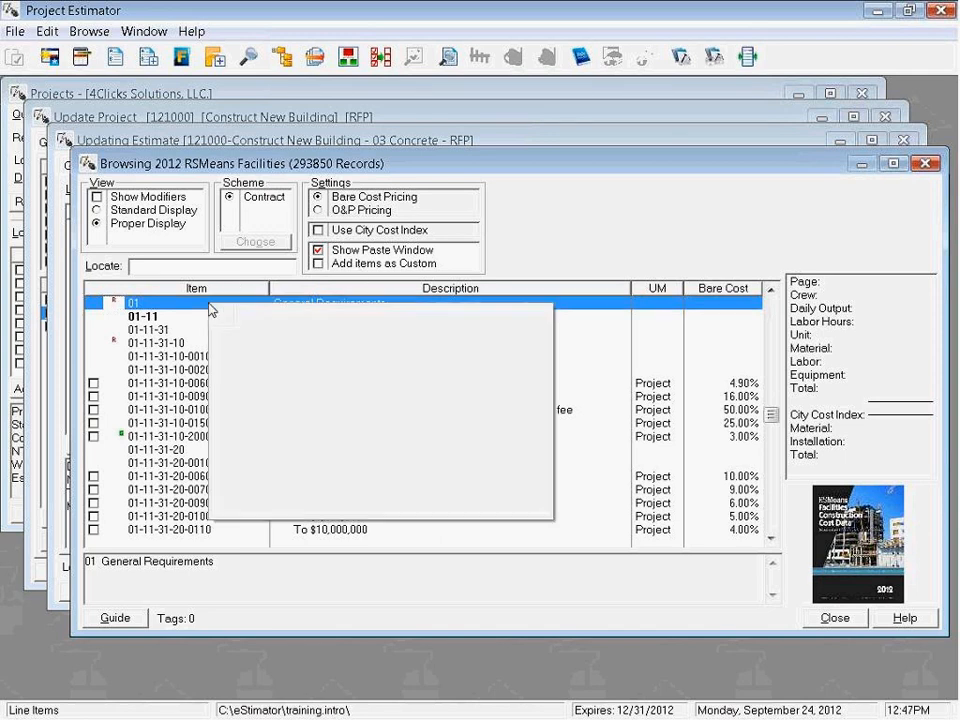
Step: Open the Navigation Tree from the guide grid's Search Utilities menu
{"action": "right_click", "coordinate": [210, 308]}
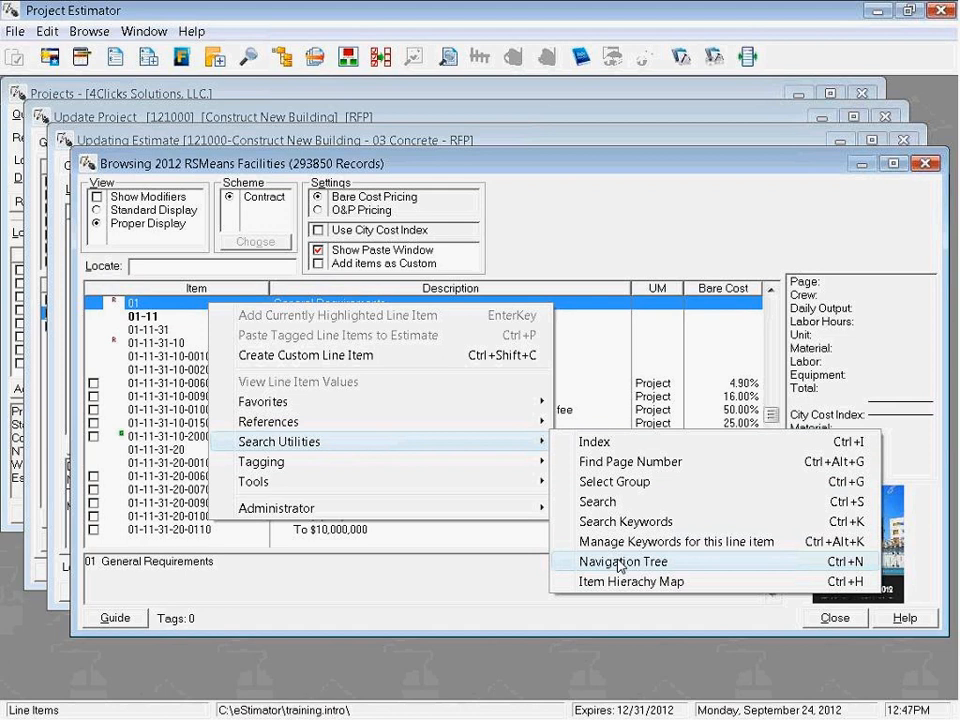
{"action": "left_click", "coordinate": [623, 561]}
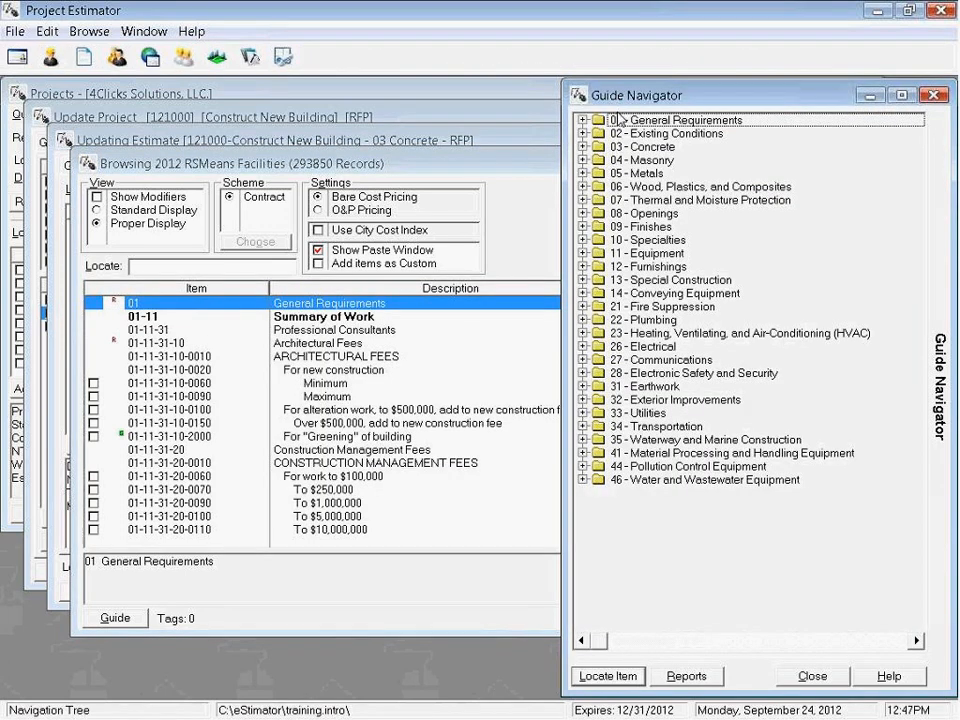
{"action": "mouse_move", "coordinate": [608, 543]}
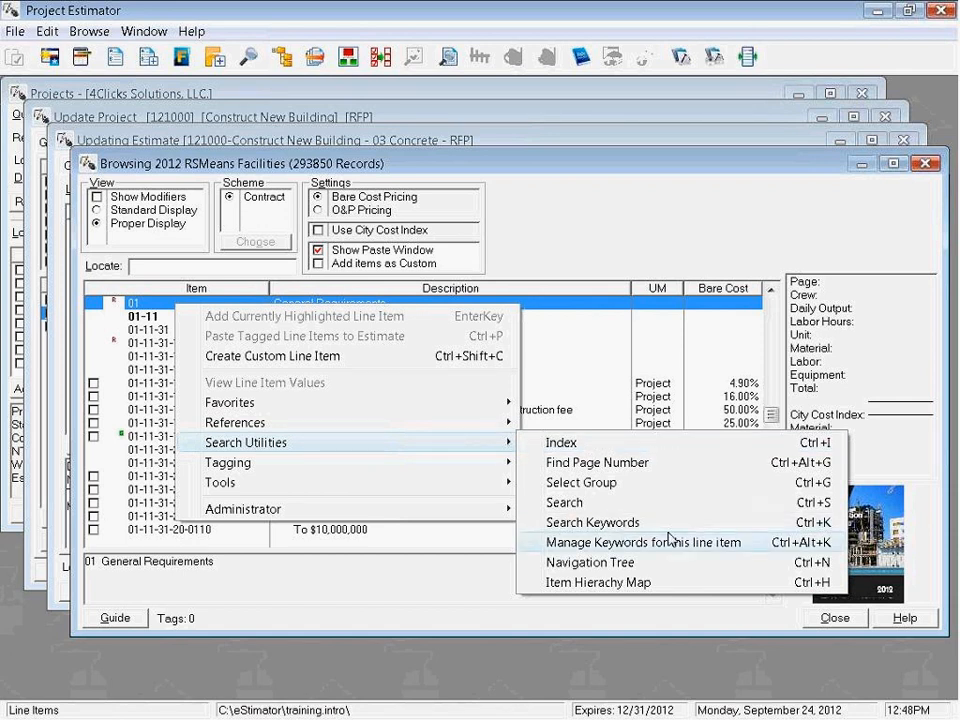
{"action": "mouse_move", "coordinate": [590, 562]}
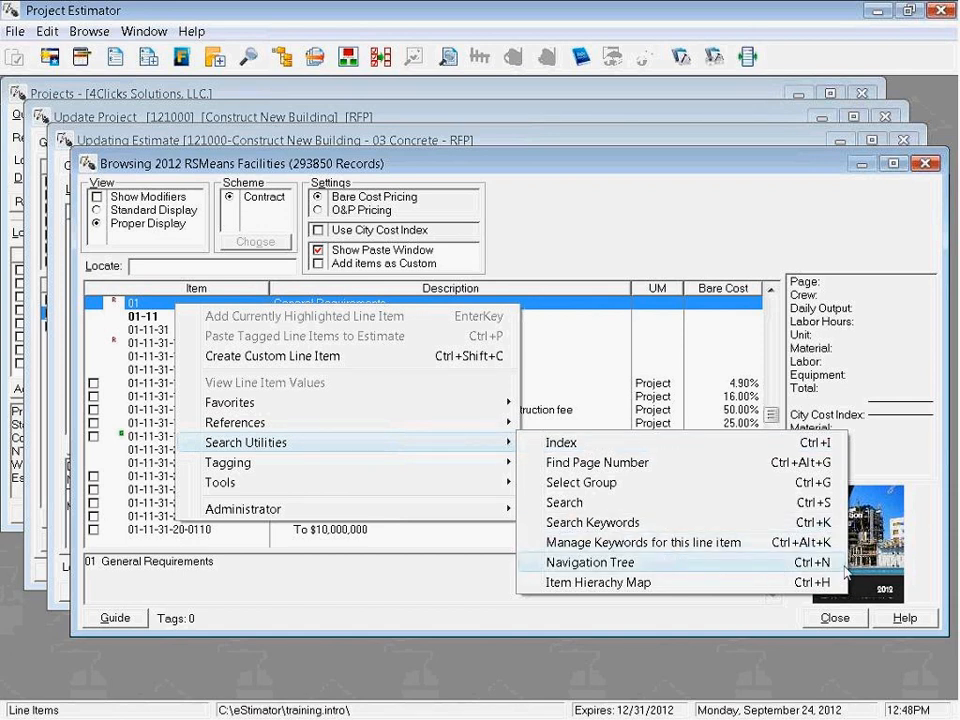
{"action": "mouse_move", "coordinate": [845, 572]}
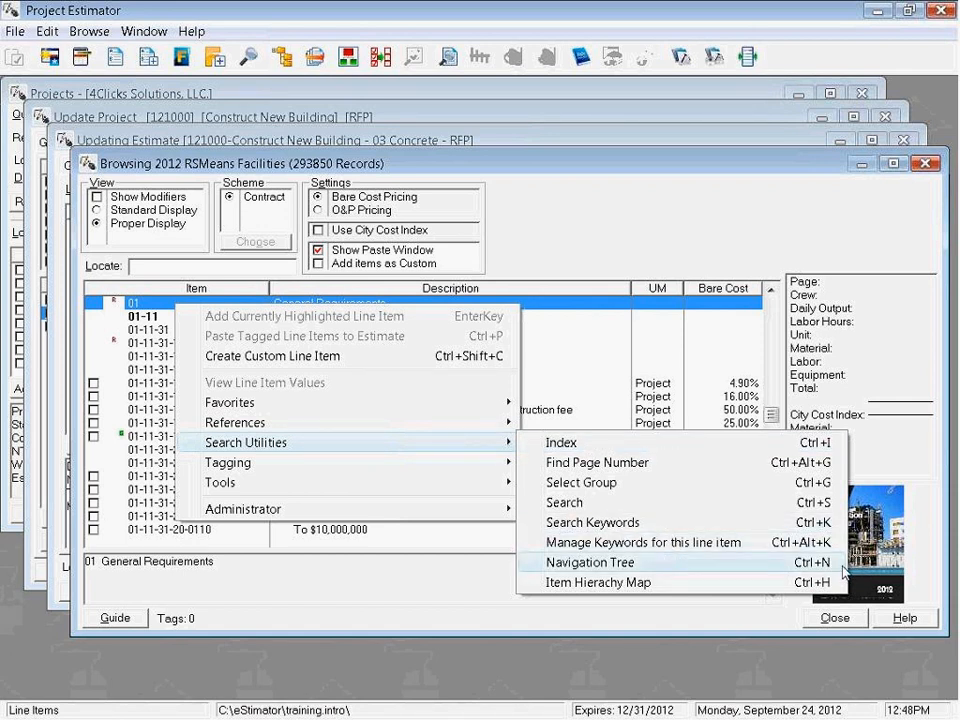
{"action": "mouse_move", "coordinate": [575, 575]}
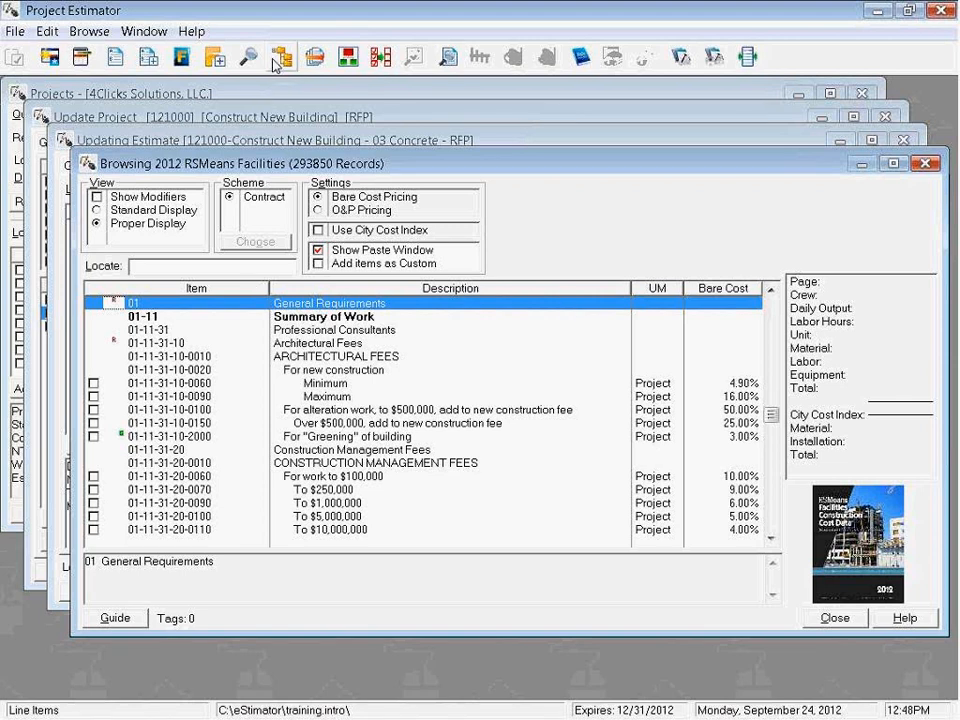
{"action": "mouse_move", "coordinate": [283, 57]}
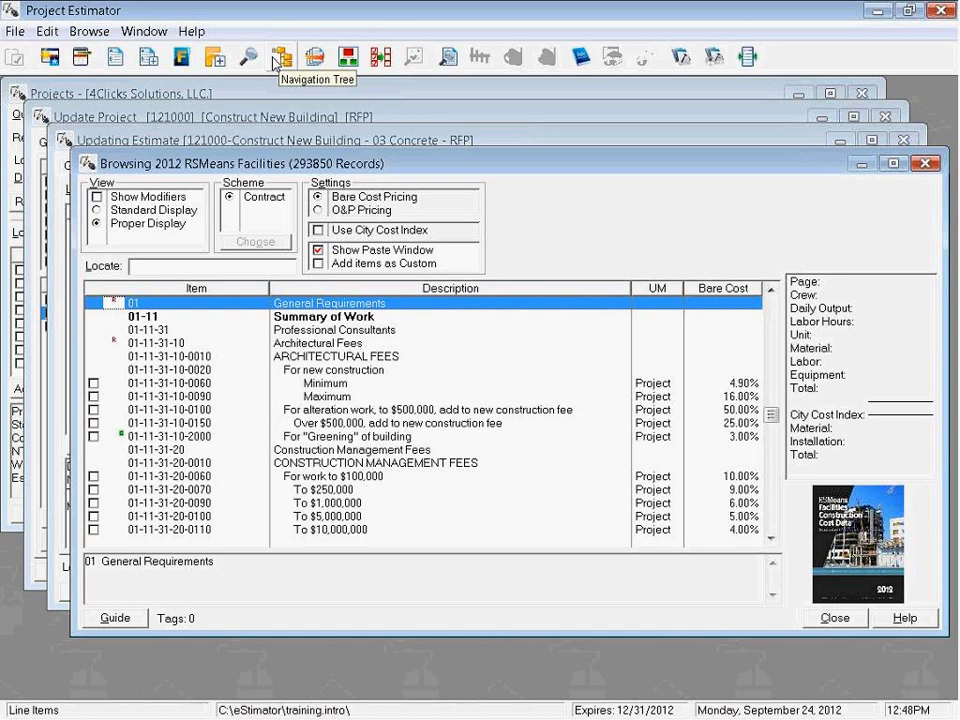
{"action": "mouse_move", "coordinate": [115, 67]}
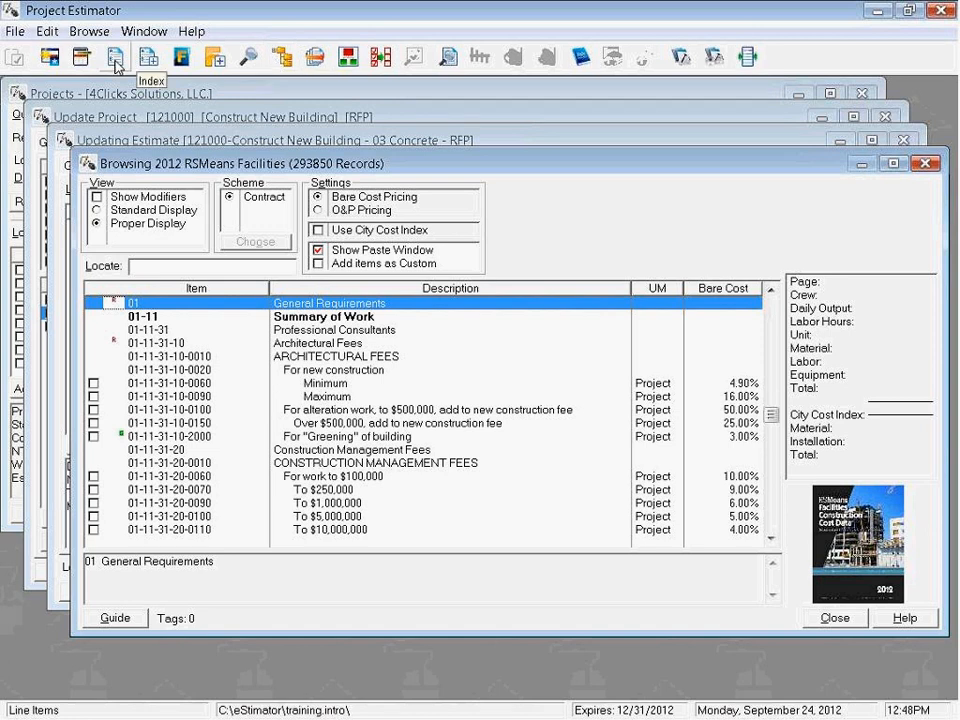
{"action": "mouse_move", "coordinate": [185, 62]}
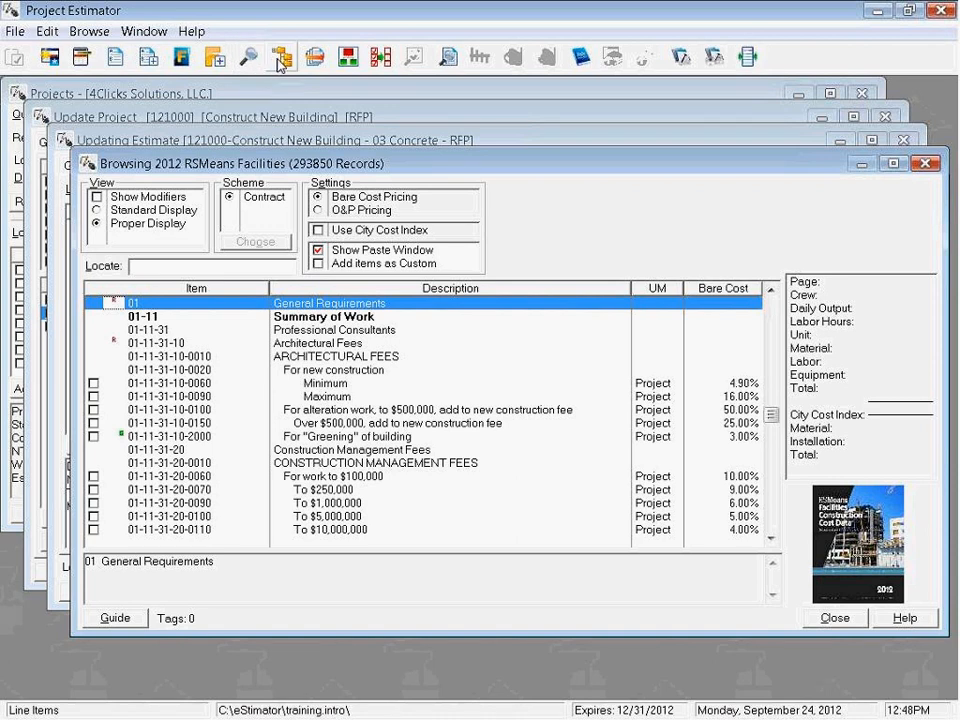
{"action": "mouse_move", "coordinate": [283, 57]}
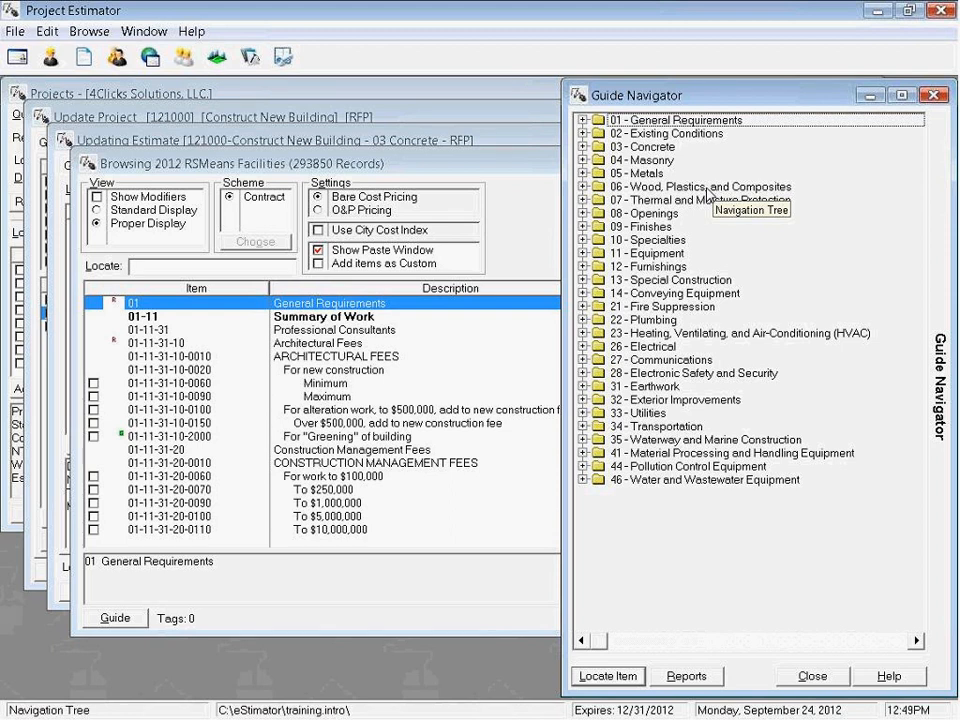
{"action": "mouse_move", "coordinate": [710, 190]}
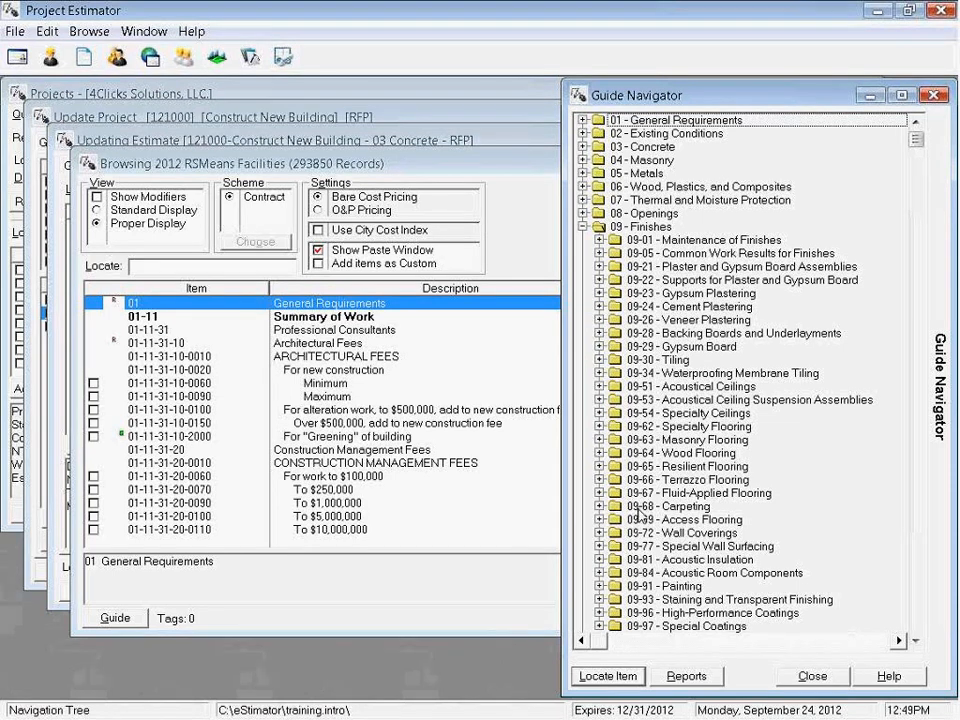
{"action": "mouse_move", "coordinate": [660, 608]}
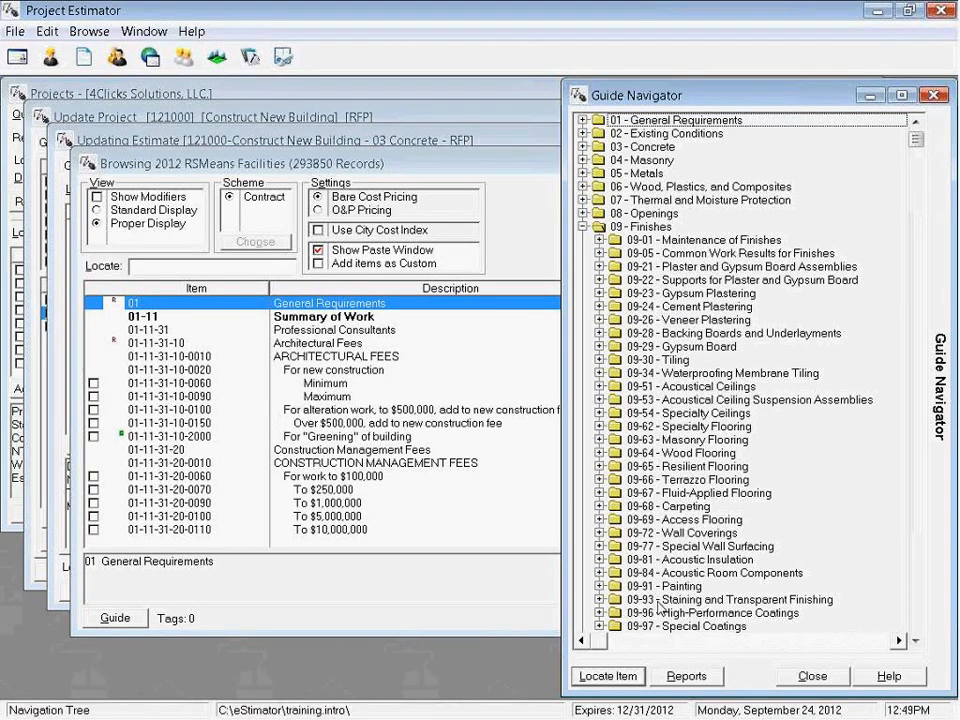
{"action": "mouse_move", "coordinate": [660, 607]}
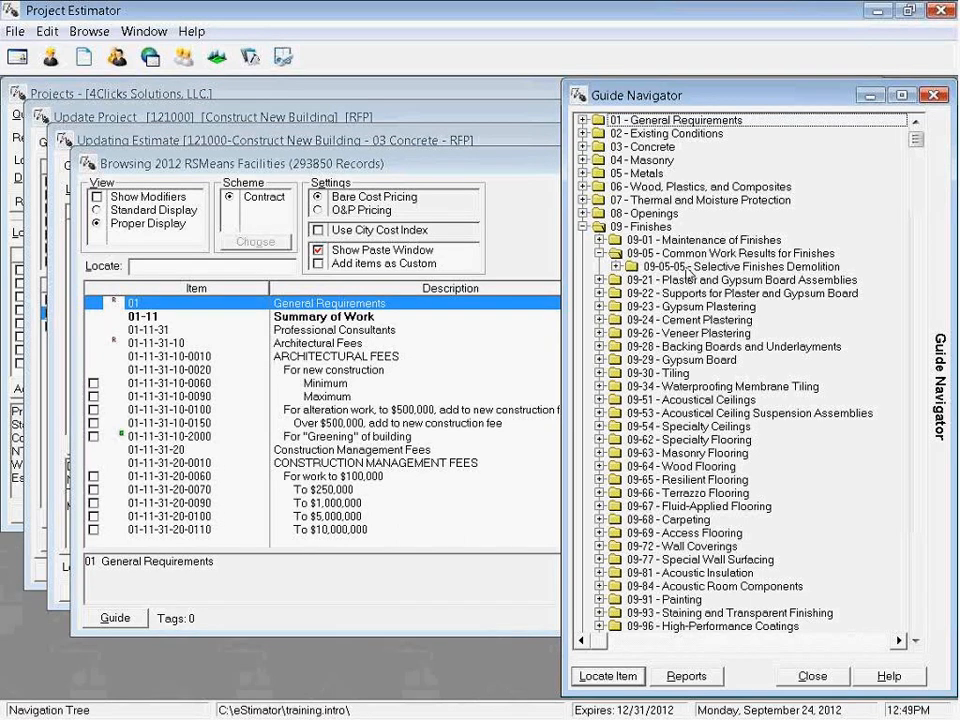
{"action": "mouse_move", "coordinate": [650, 283]}
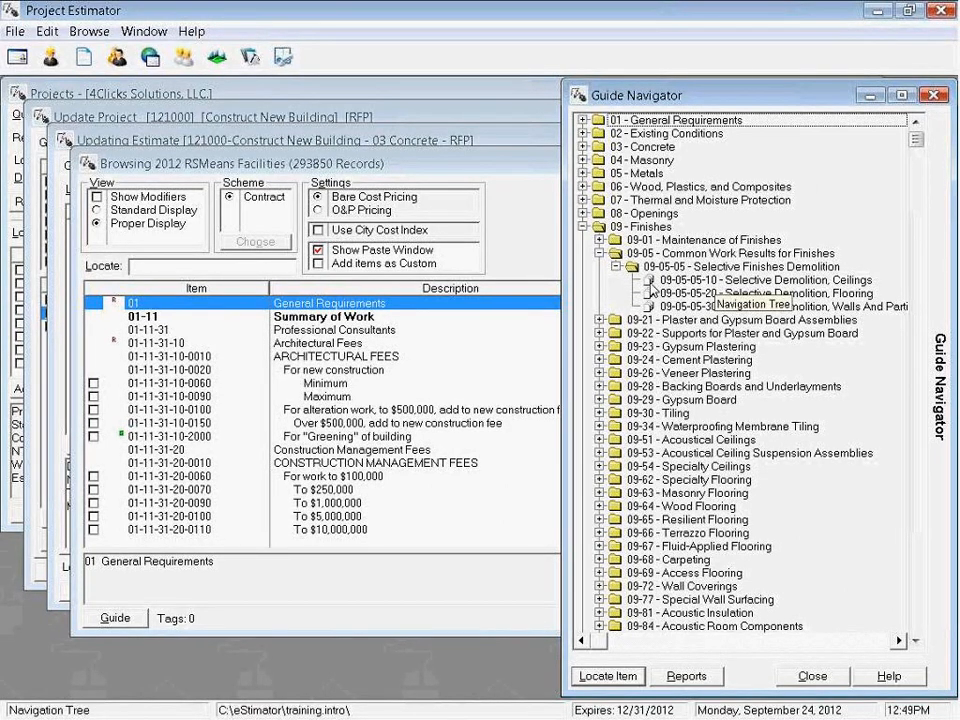
Step: Select the 09-05-05 Selective Demolition, Ceilings section in Guide Navigator
{"action": "left_click", "coordinate": [740, 280]}
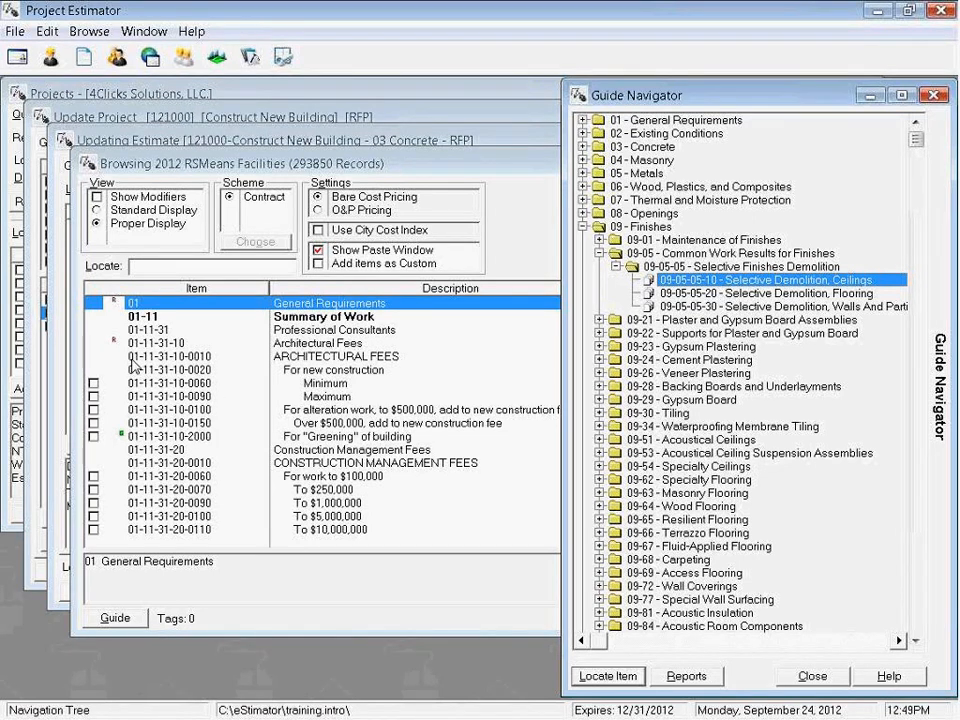
{"action": "mouse_move", "coordinate": [178, 365]}
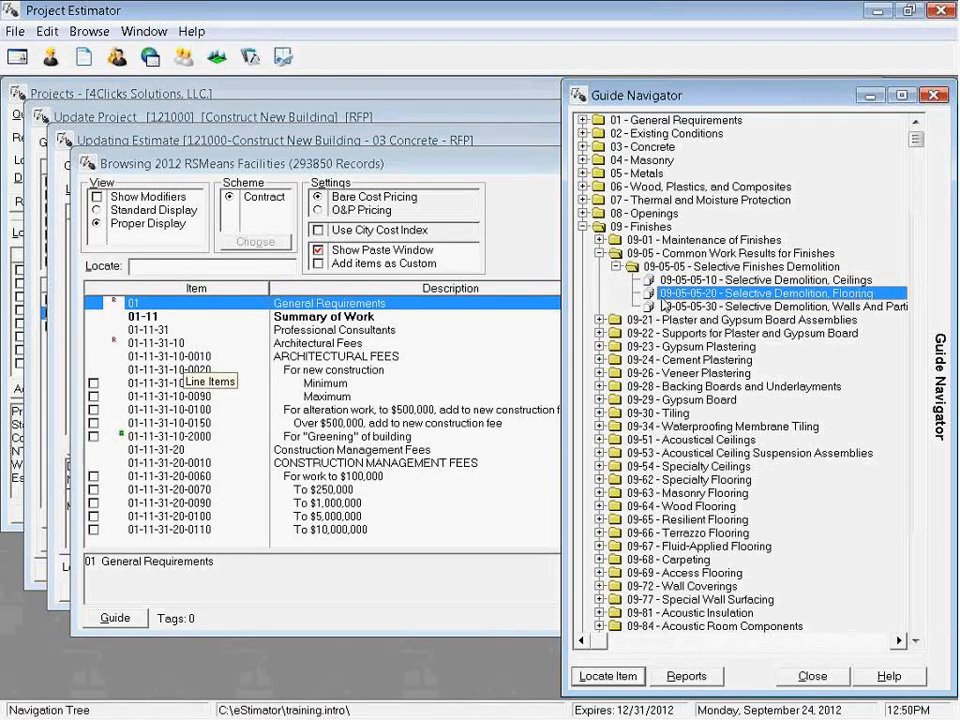
{"action": "mouse_move", "coordinate": [730, 302]}
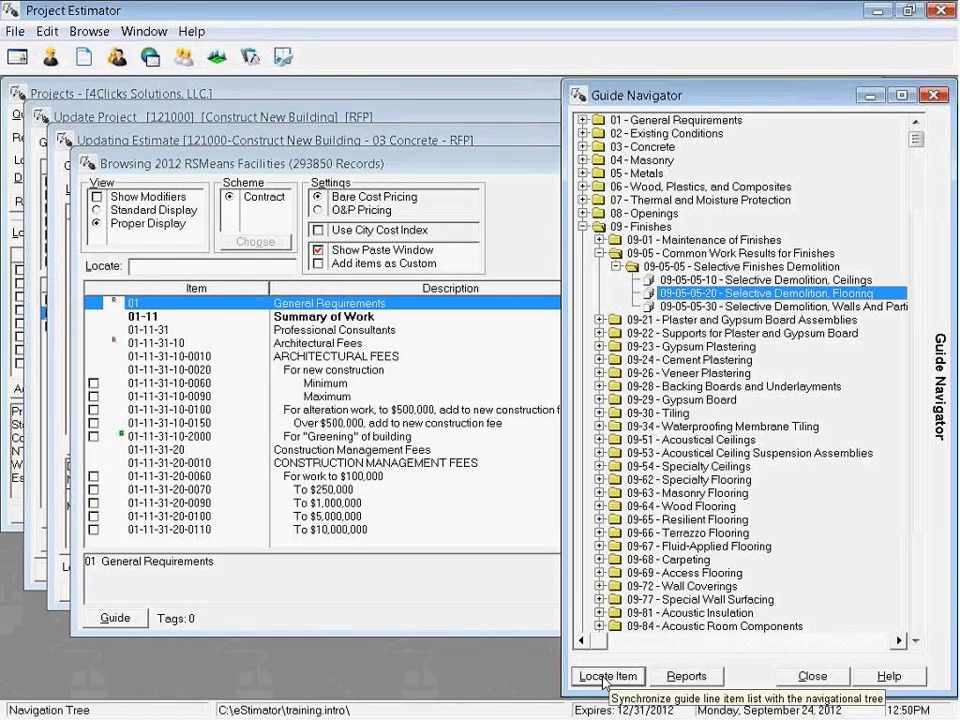
Step: Locate the 09-05-05-20 Selective Demolition, Flooring items, then browse nearby tree nodes
{"action": "left_click", "coordinate": [607, 675]}
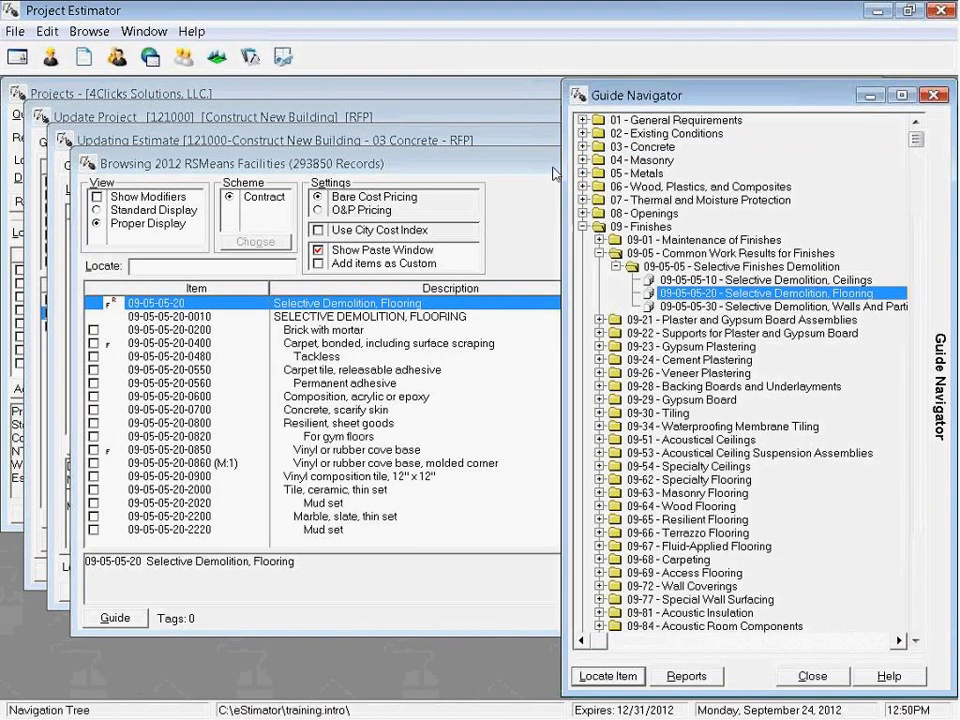
{"action": "mouse_move", "coordinate": [710, 318]}
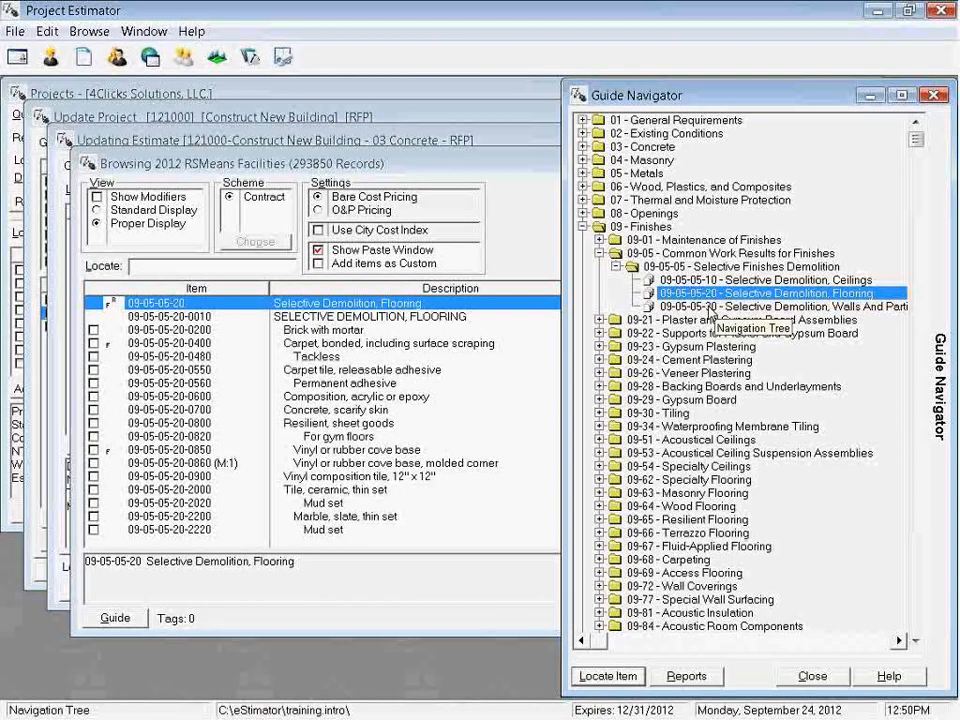
{"action": "left_click", "coordinate": [765, 279]}
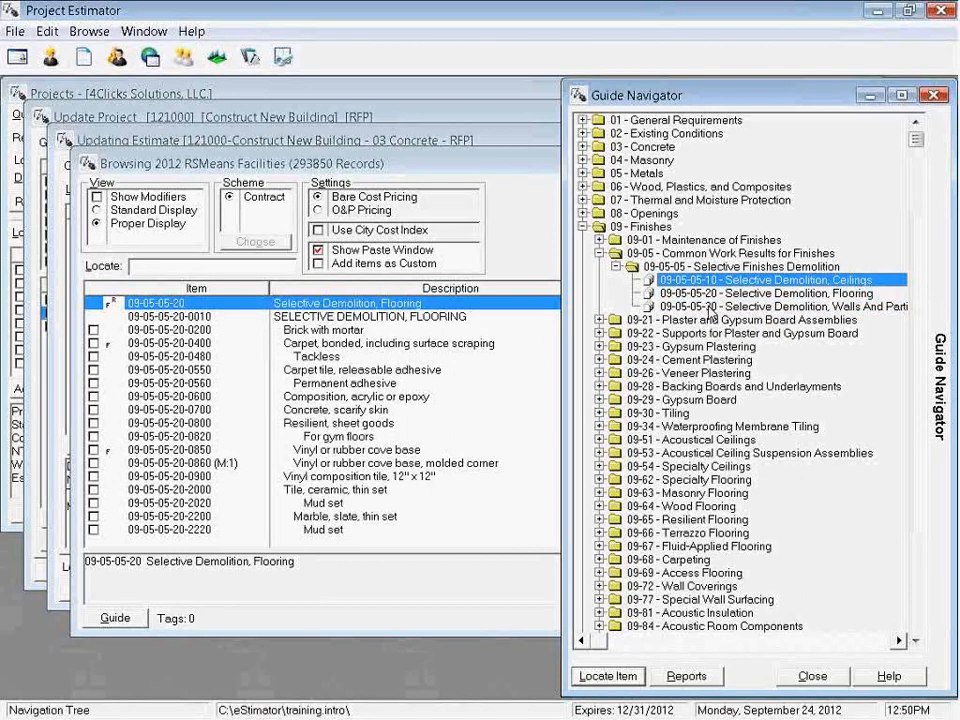
{"action": "left_click", "coordinate": [780, 306]}
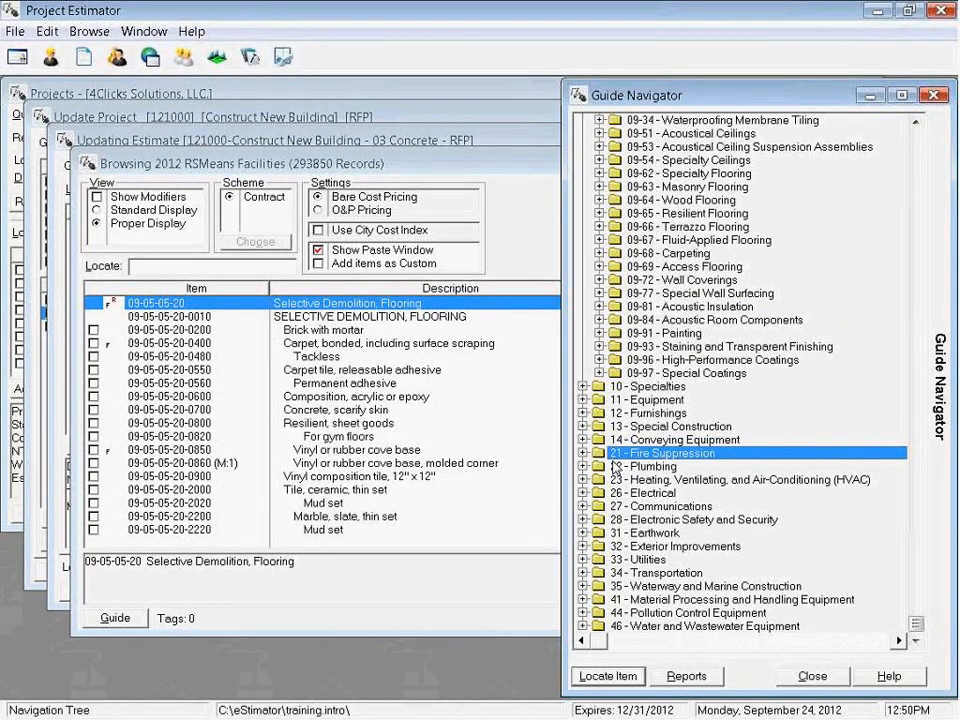
Step: Expand 22 Plumbing > 22-11 and show 22-11-13-23 Pipe/Tube, Copper items
{"action": "left_click", "coordinate": [584, 466]}
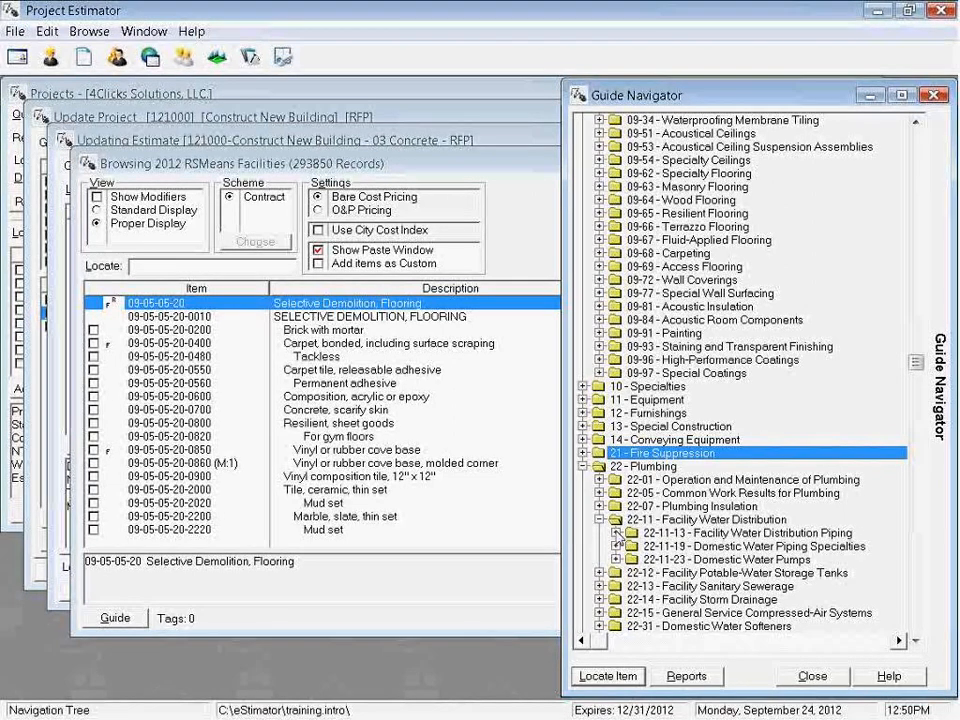
{"action": "left_click", "coordinate": [601, 533]}
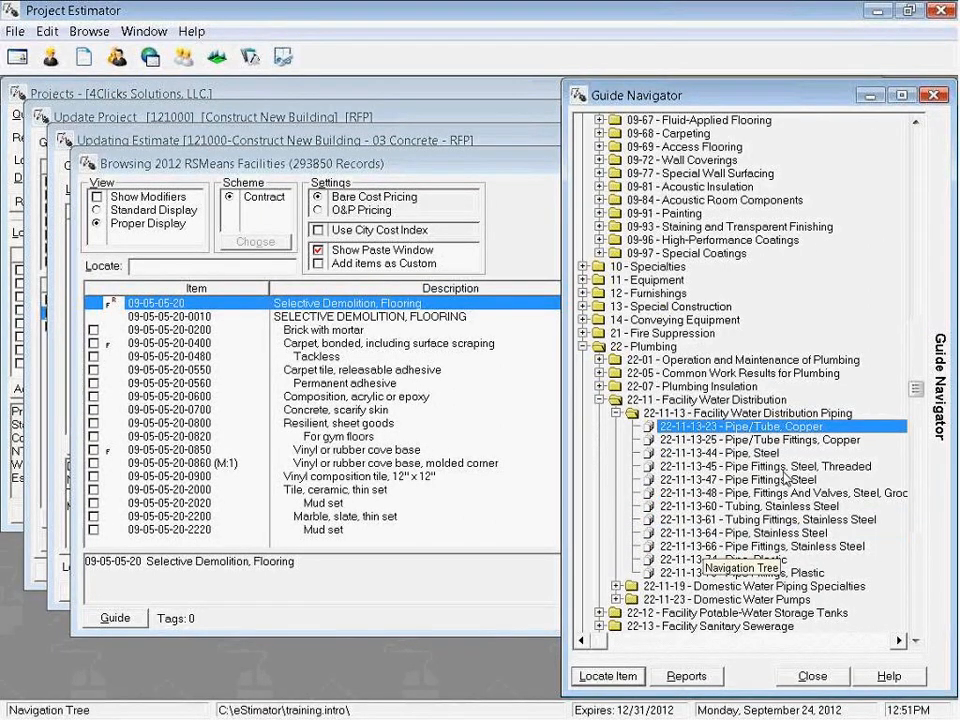
{"action": "mouse_move", "coordinate": [690, 600]}
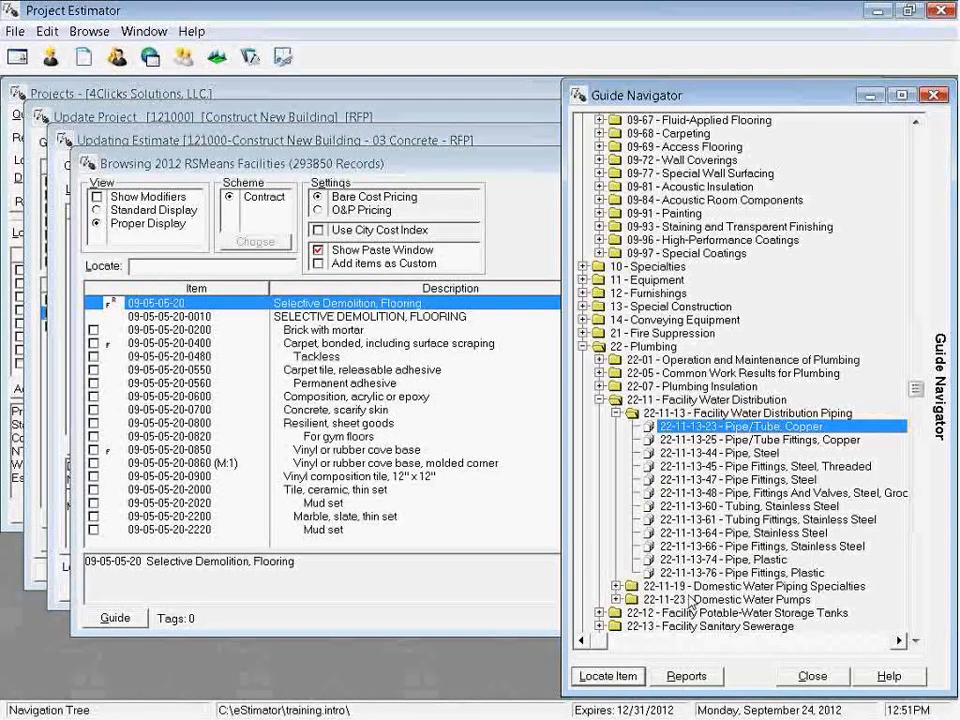
{"action": "mouse_move", "coordinate": [680, 595]}
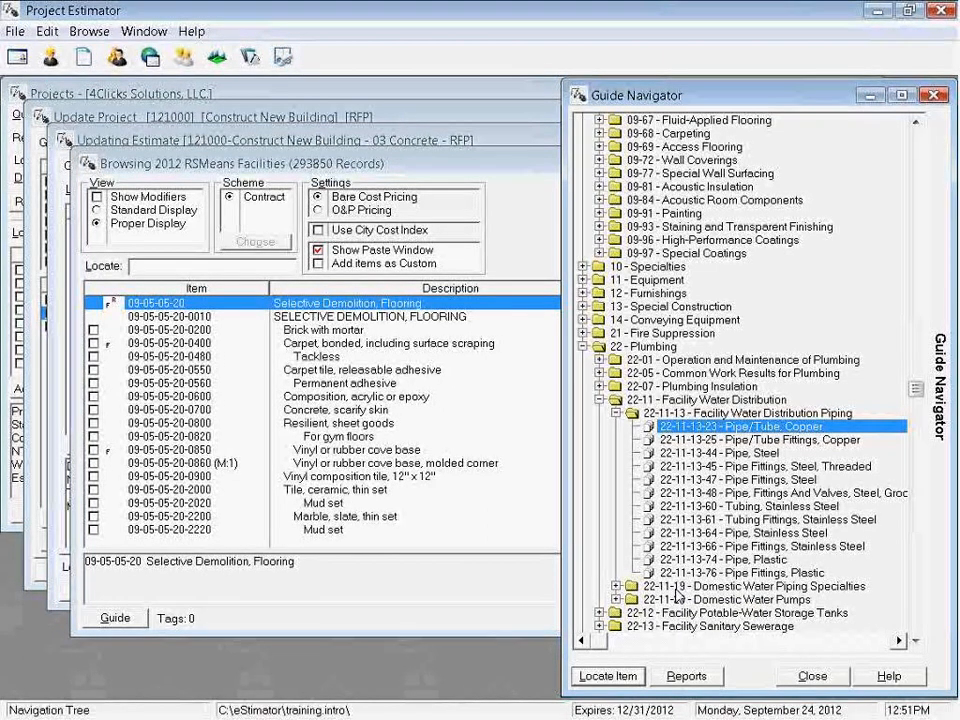
{"action": "mouse_move", "coordinate": [760, 565]}
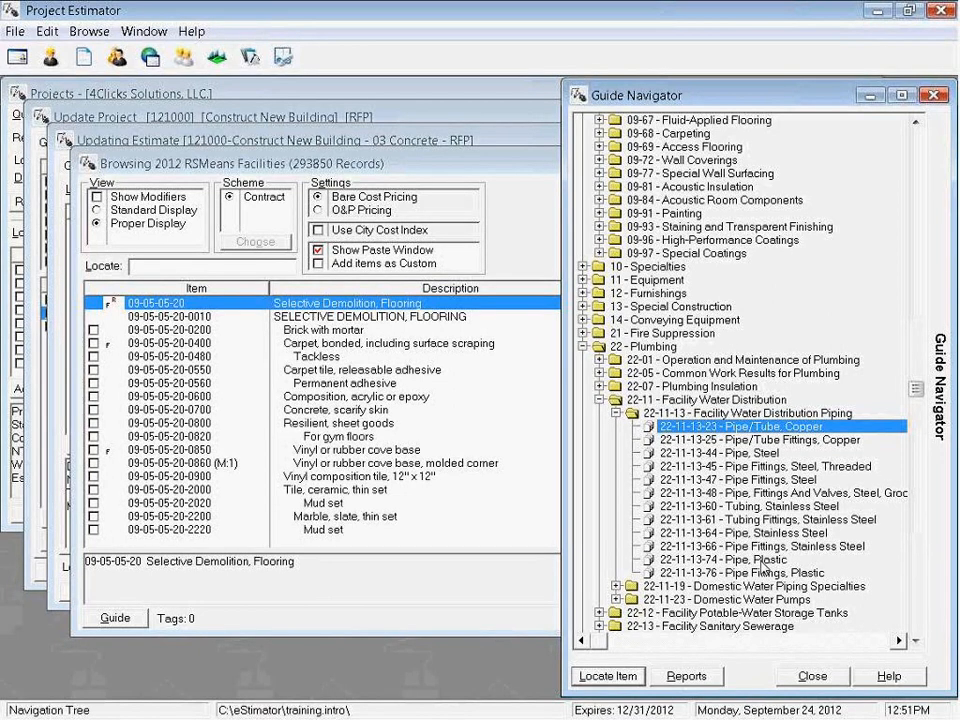
{"action": "mouse_move", "coordinate": [613, 505]}
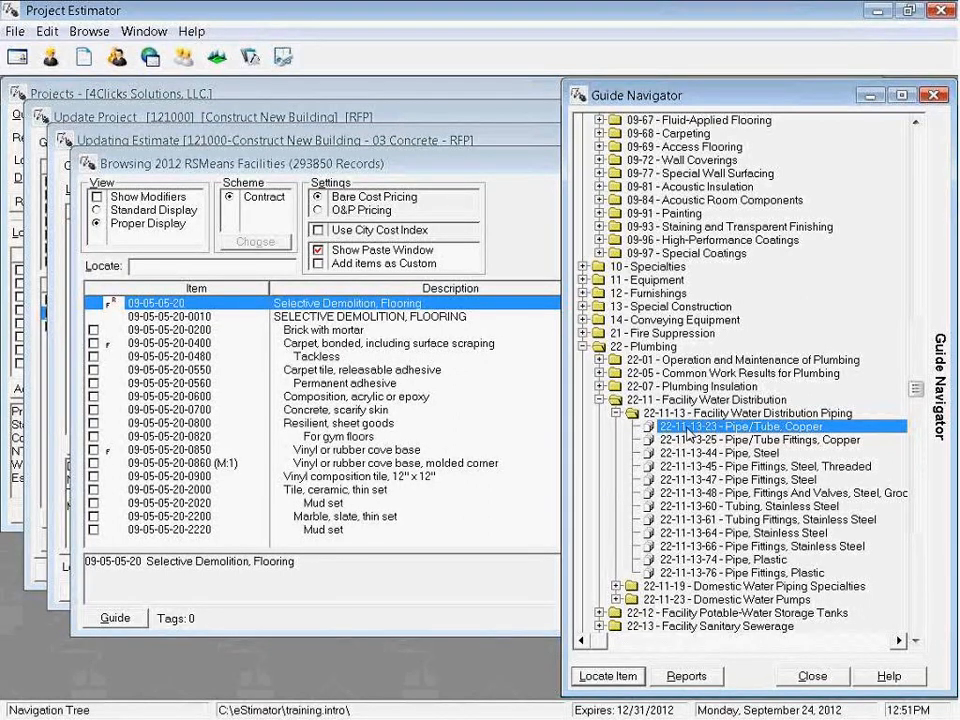
{"action": "mouse_move", "coordinate": [752, 437]}
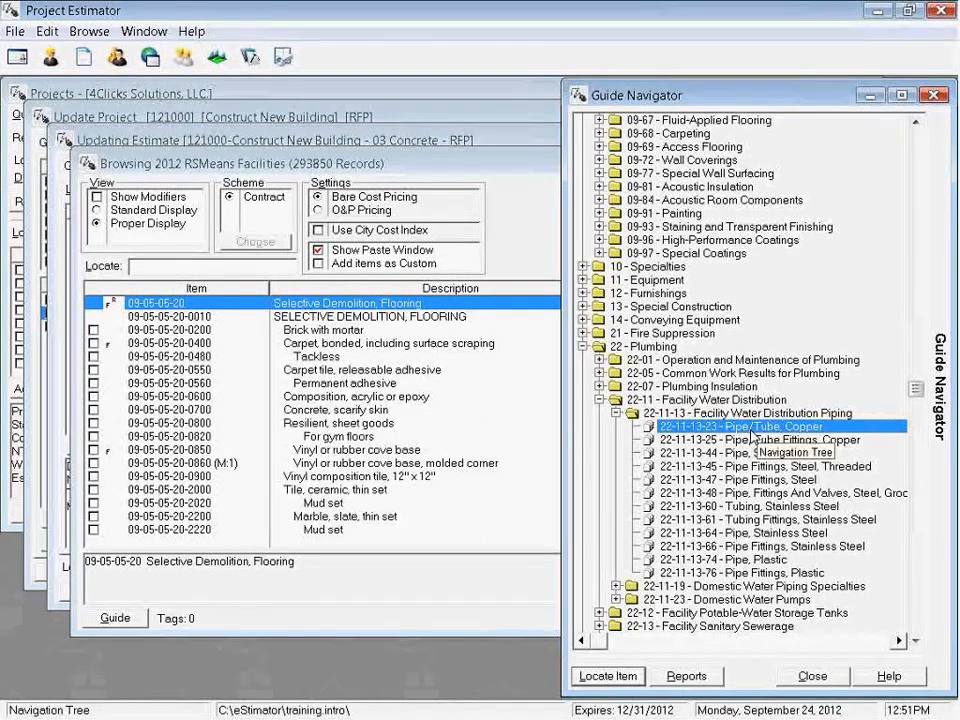
{"action": "double_click", "coordinate": [741, 426]}
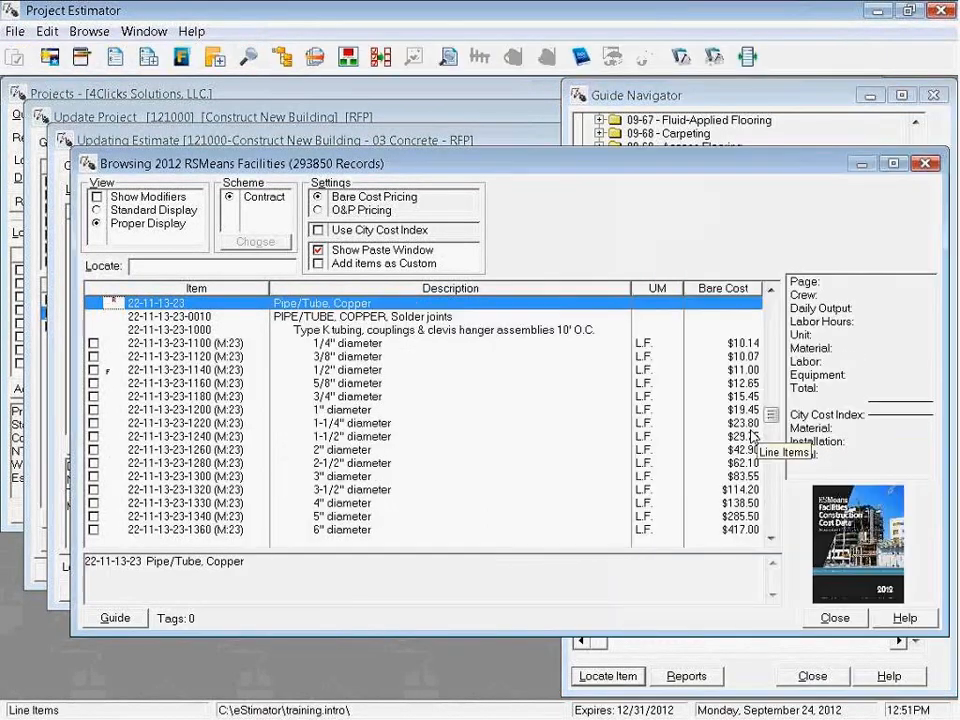
{"action": "mouse_move", "coordinate": [158, 318]}
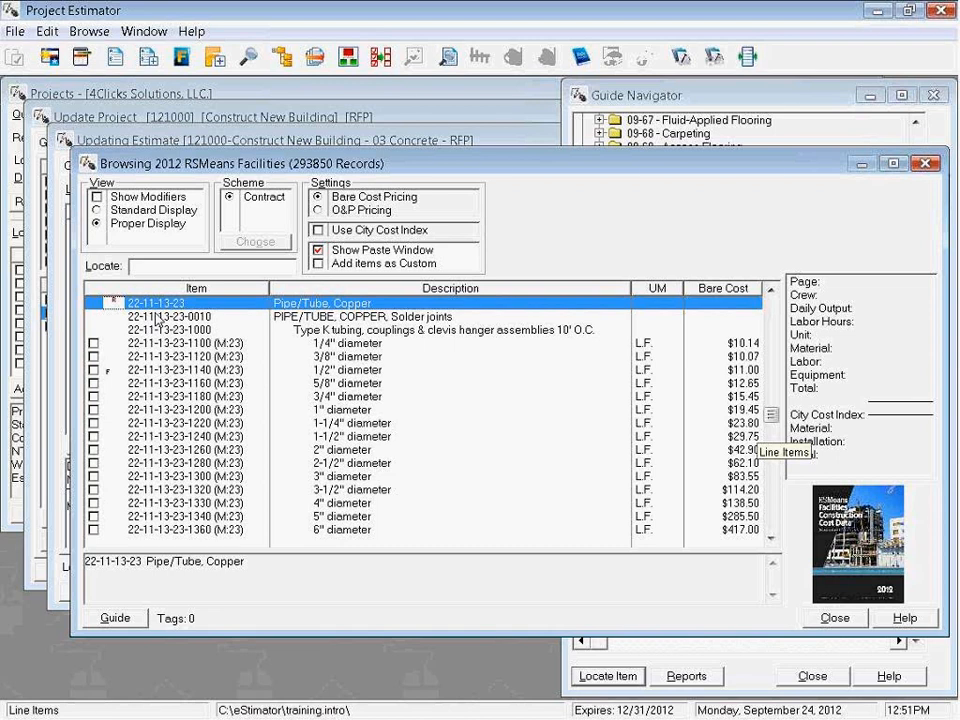